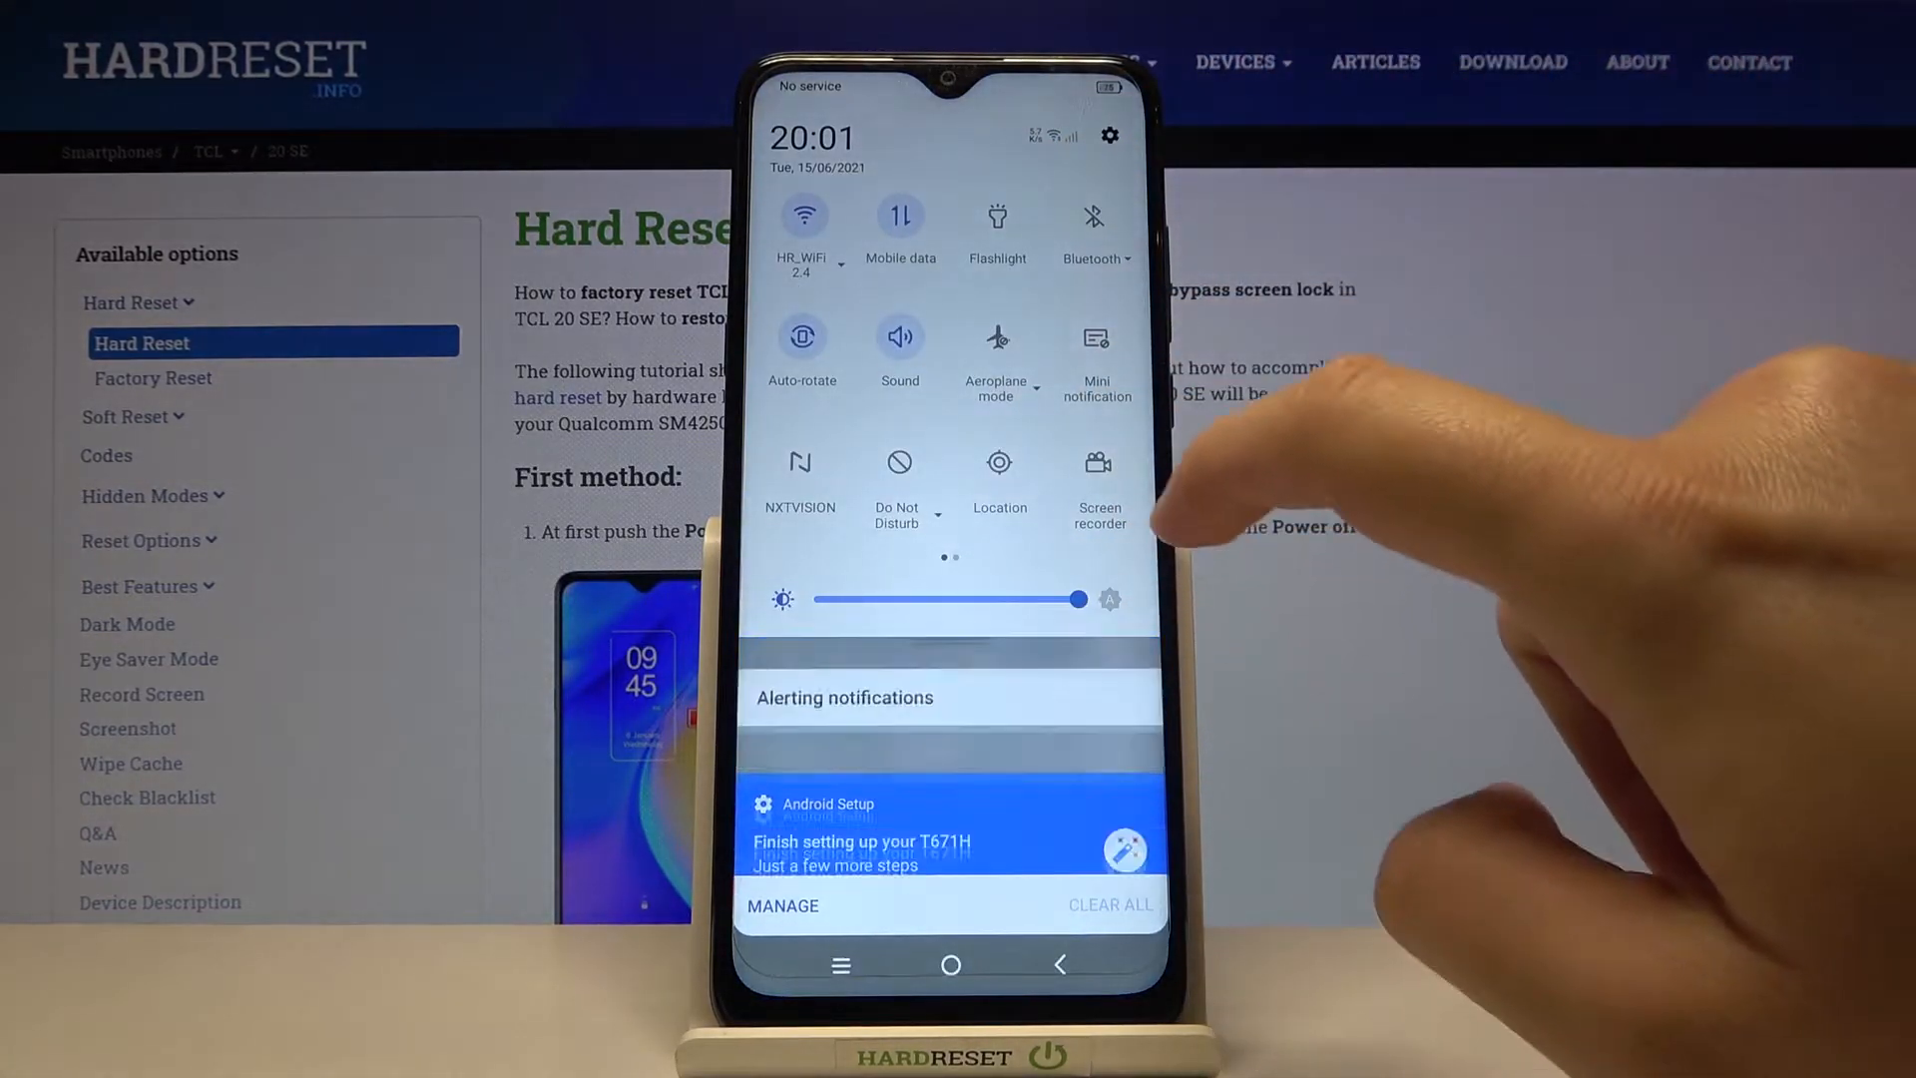
- Open the quick settings edit screen from the expanded notification shade
{"action": "scroll", "scroll_direction": "left", "scroll_amount": 3}
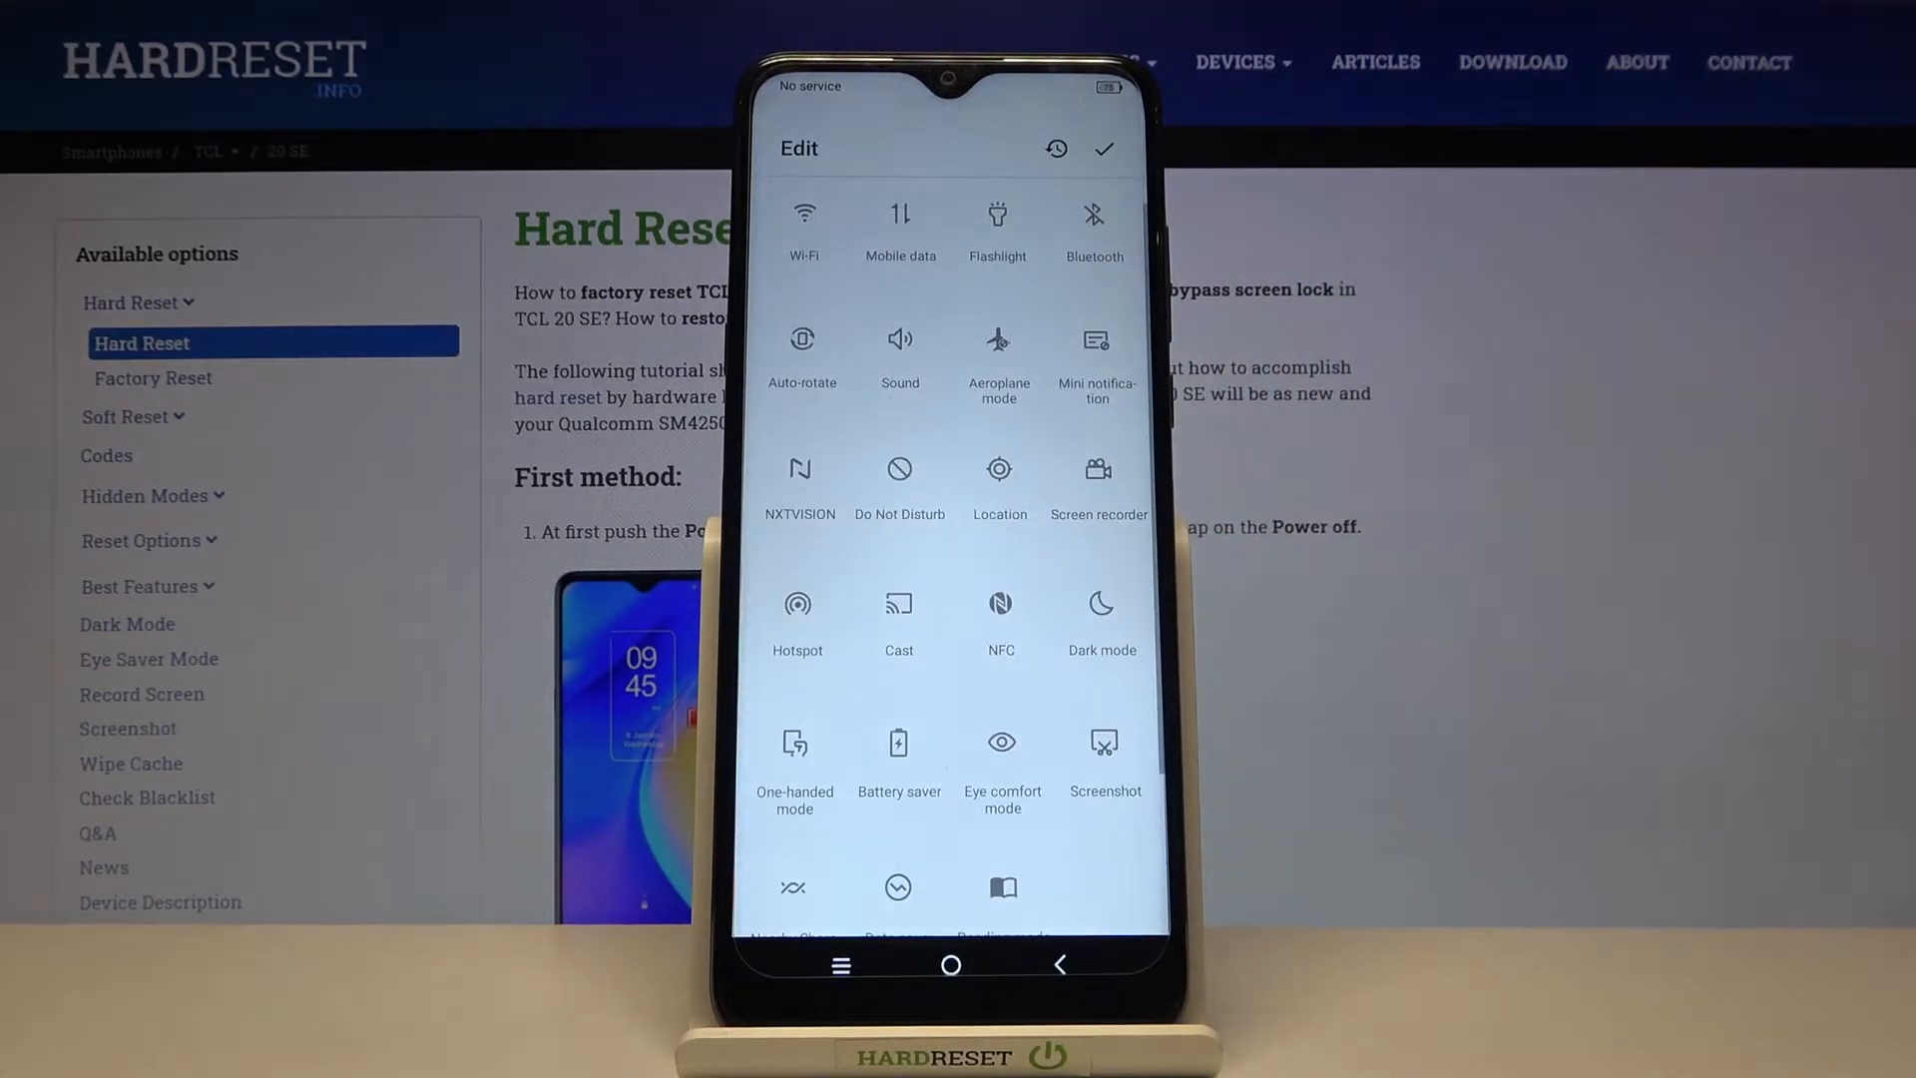
- Drag the Location tile into the top row and add Bedtime mode to active tiles
{"action": "scroll", "scroll_direction": "down", "scroll_amount": 3}
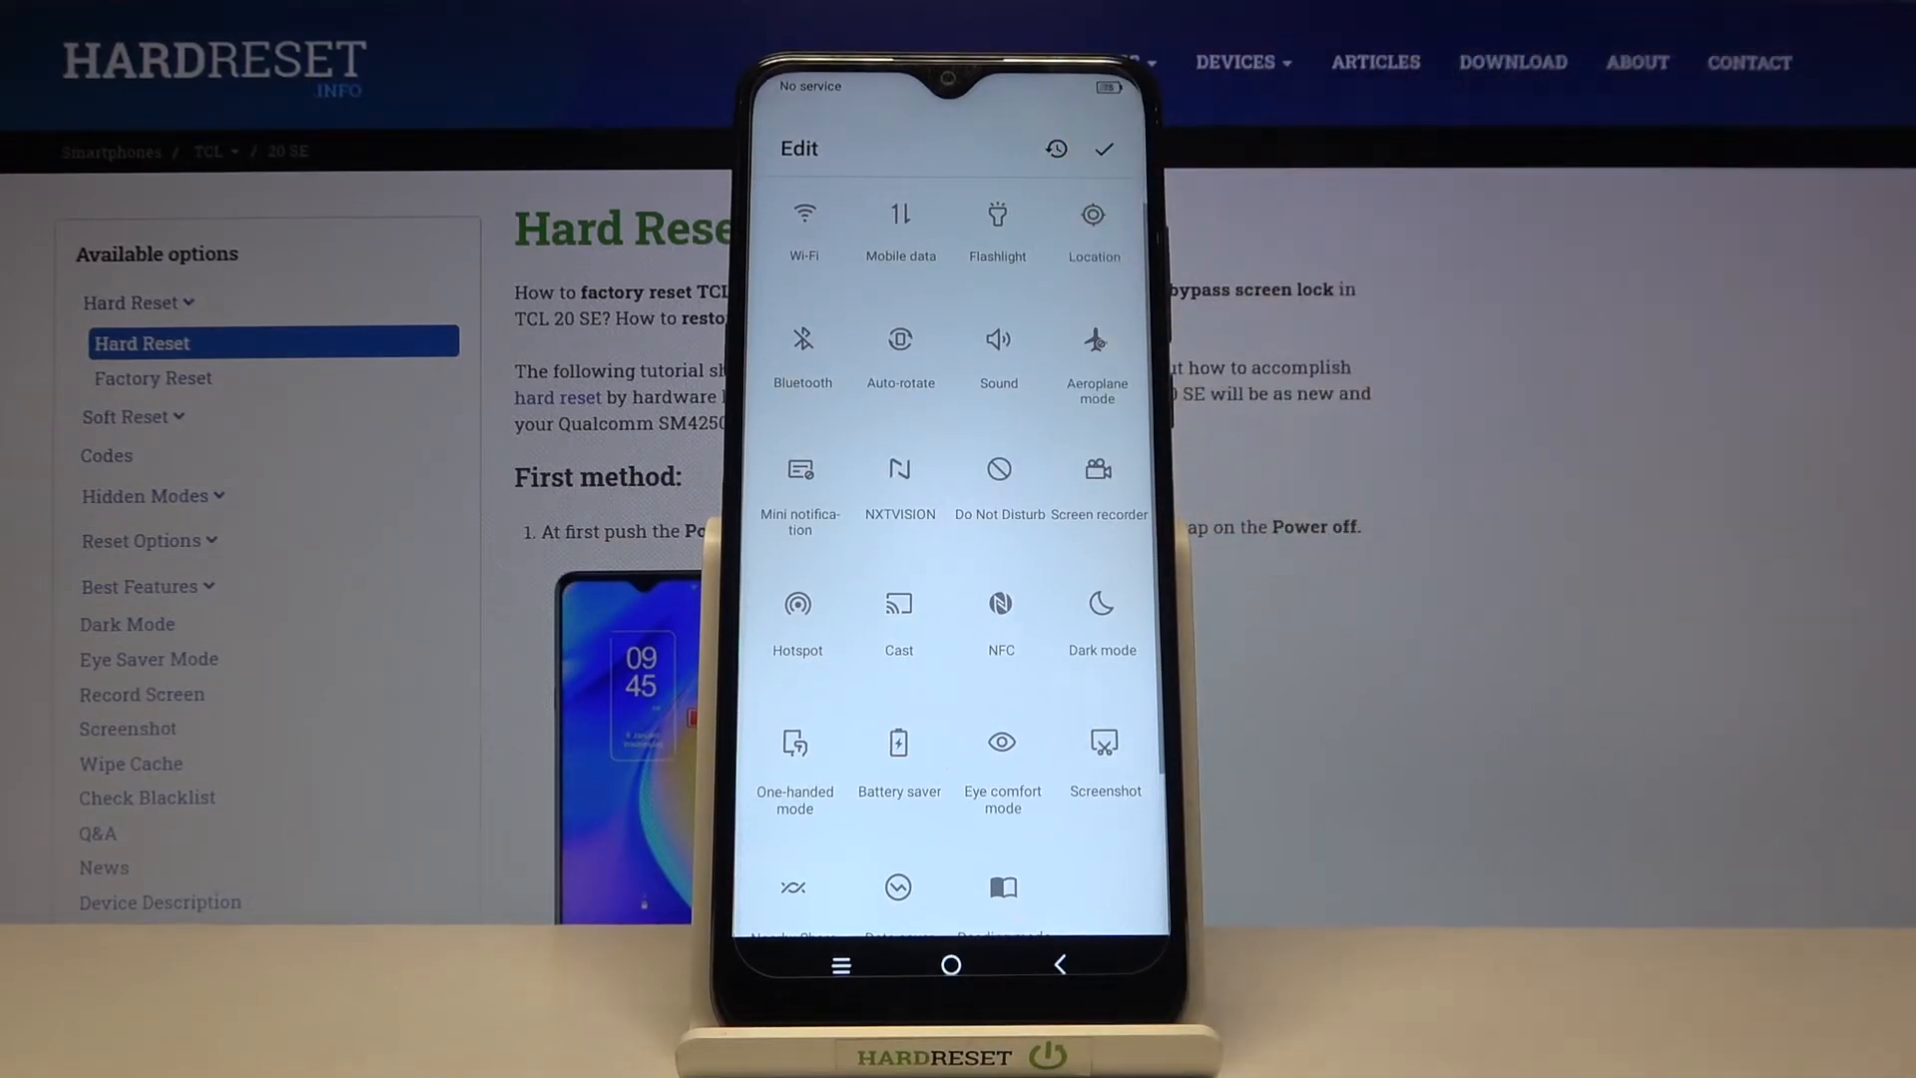
{"action": "scroll", "scroll_direction": "up", "scroll_amount": 3}
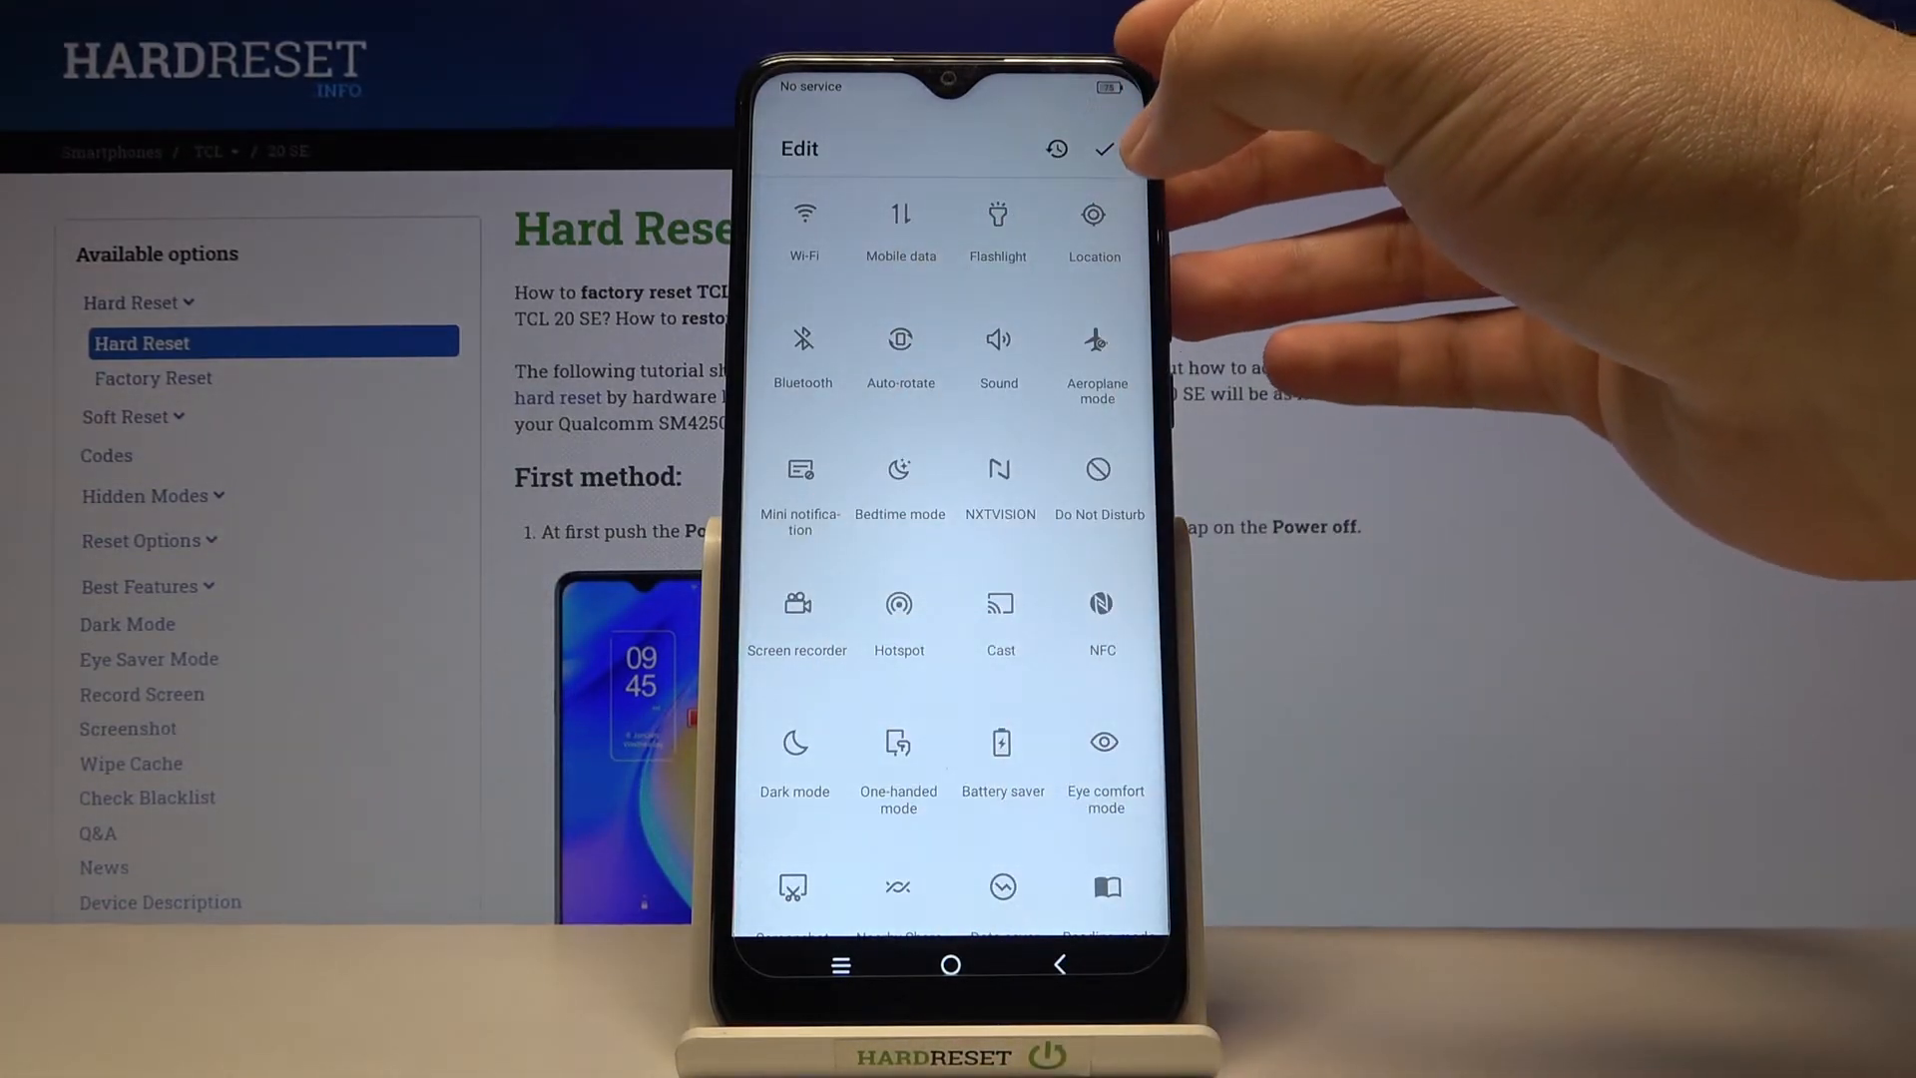
- Save the new tile layout and dismiss the Weather screen to reach the home screen
{"action": "left_click", "coordinate": [1103, 149]}
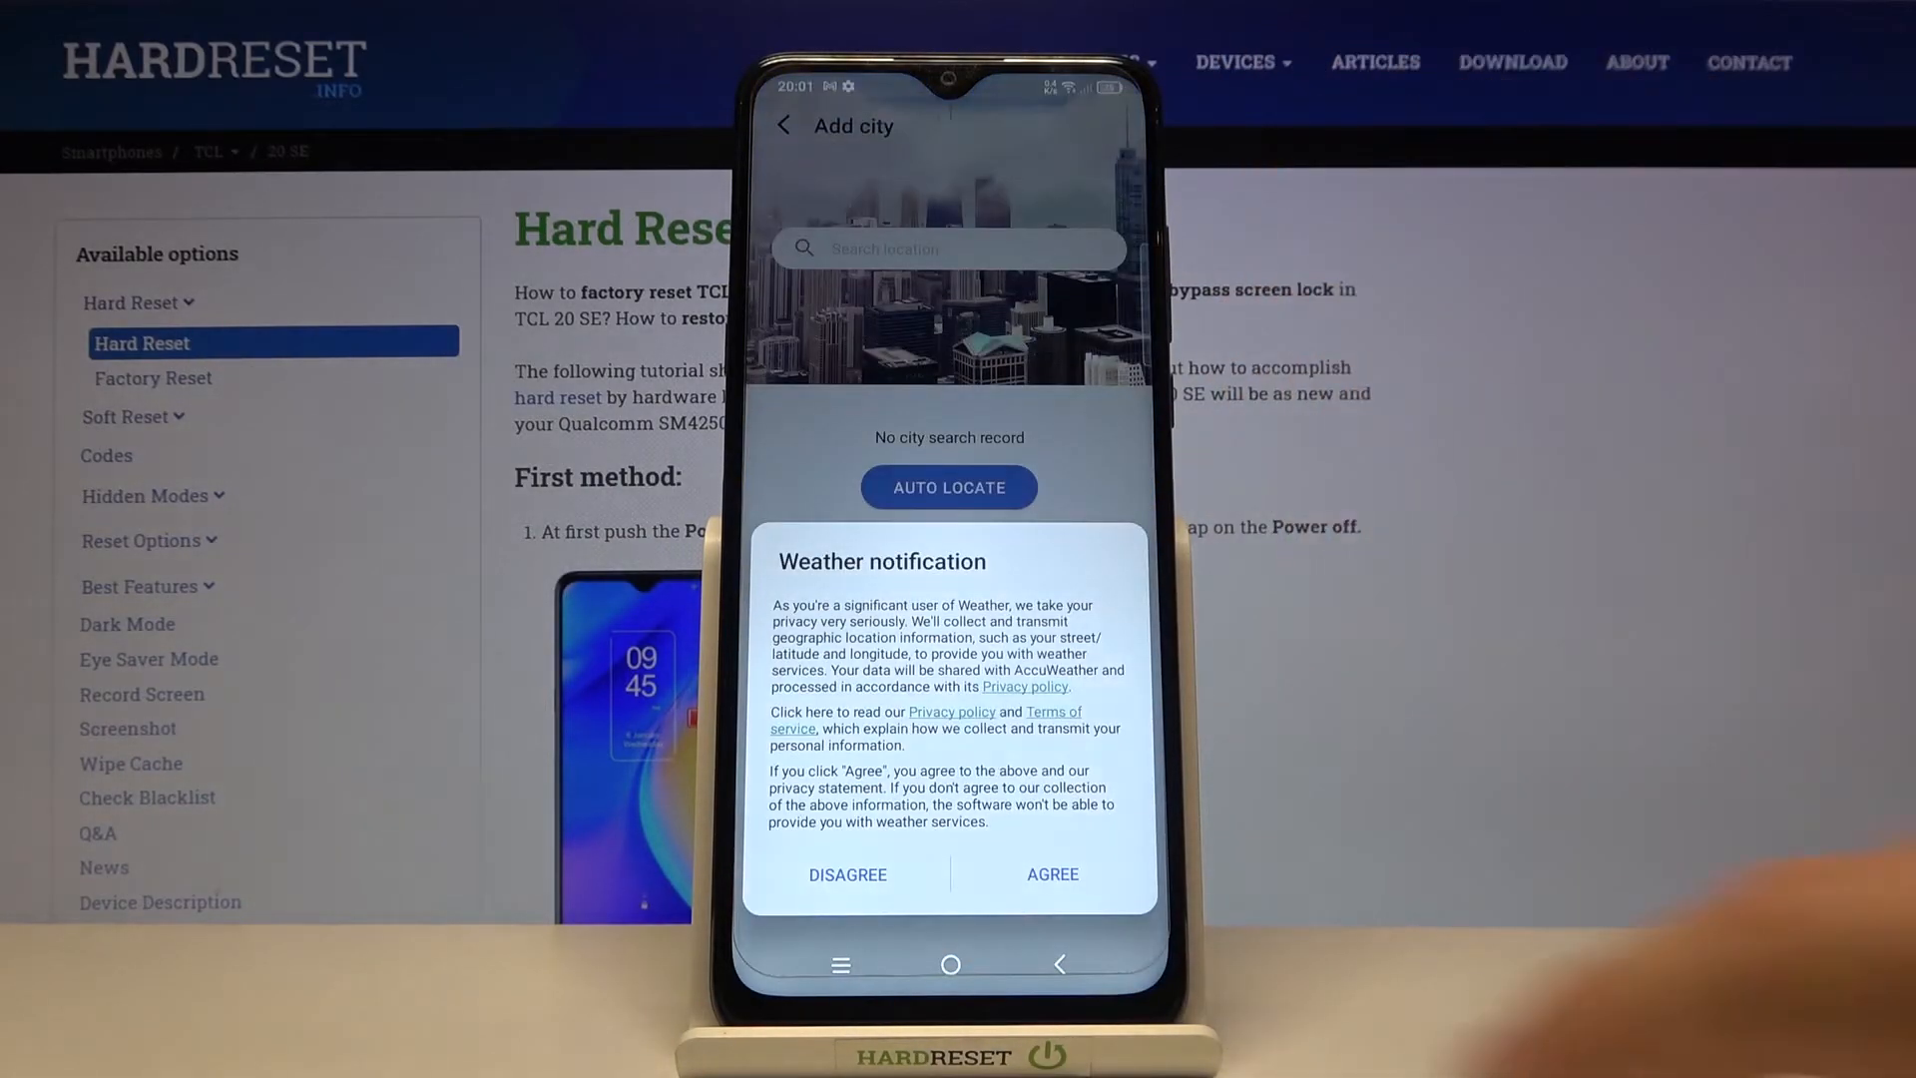
{"action": "left_click", "coordinate": [845, 874]}
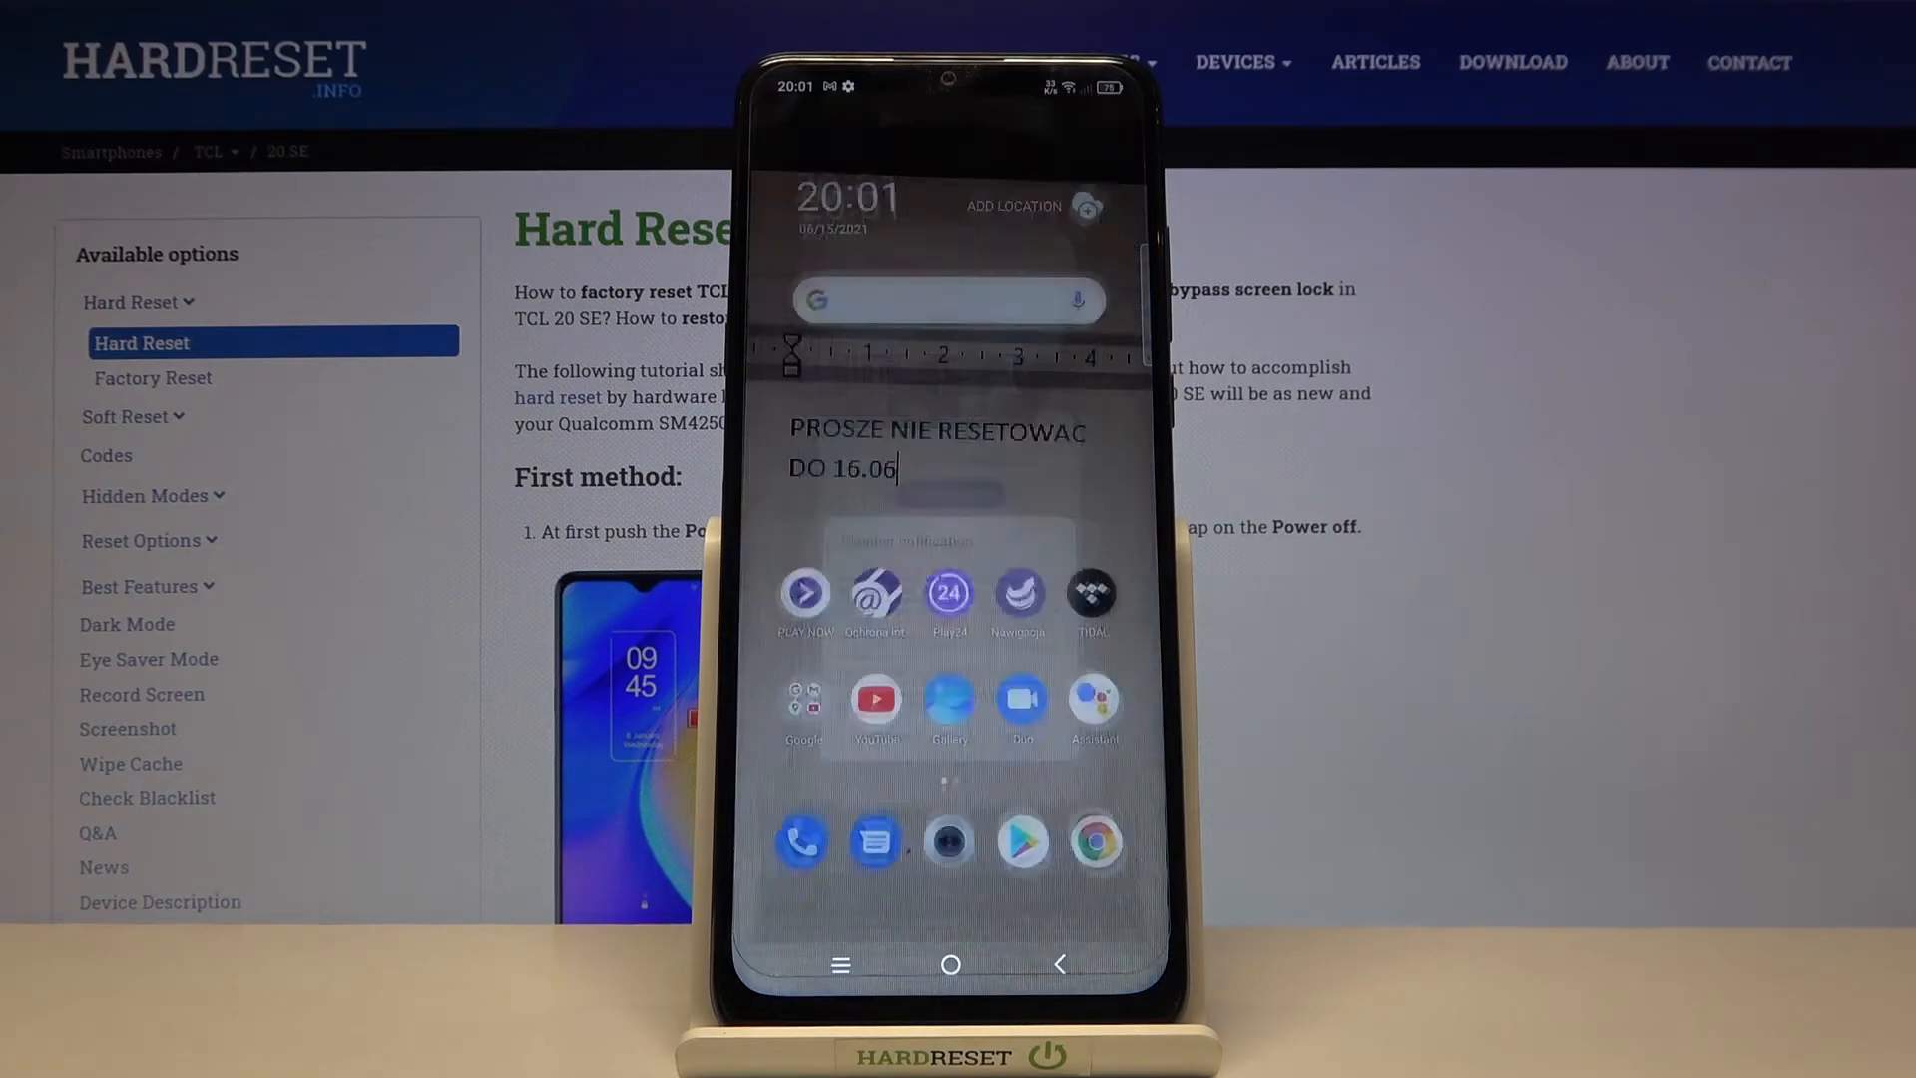